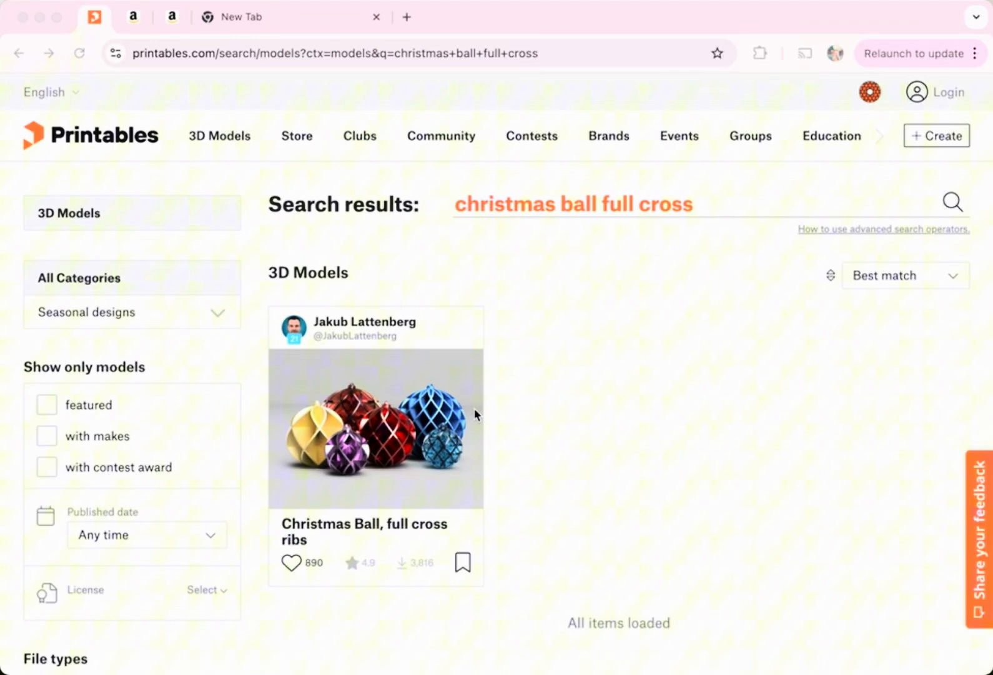
pyautogui.moveTo(155, 142)
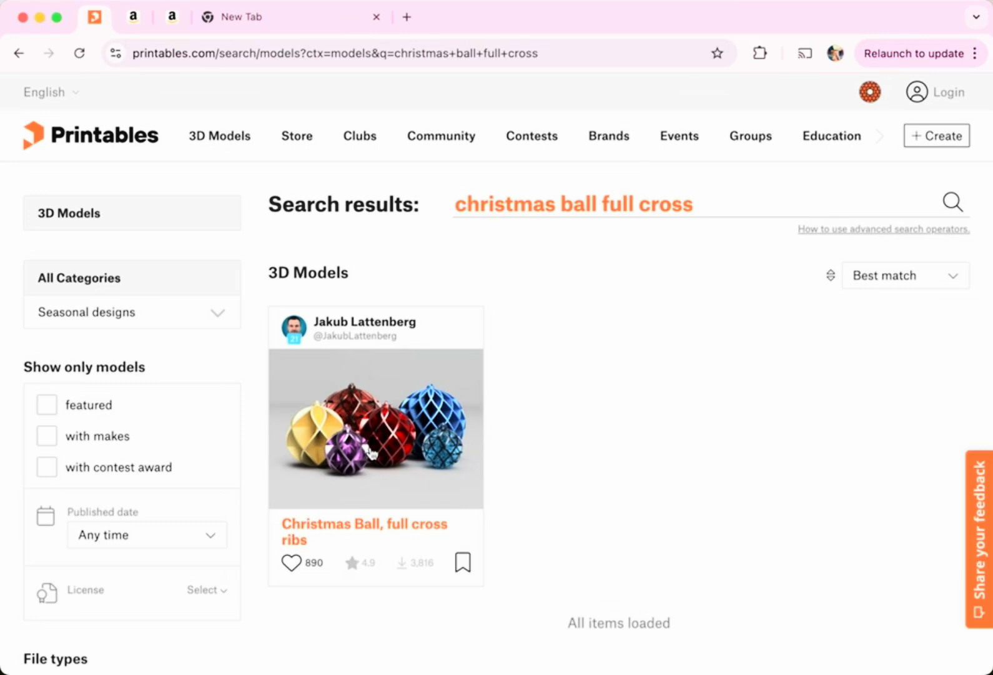
# Open the Christmas Ball, full cross ribs model on Printables and scroll to its 3MF files
pyautogui.click(363, 531)
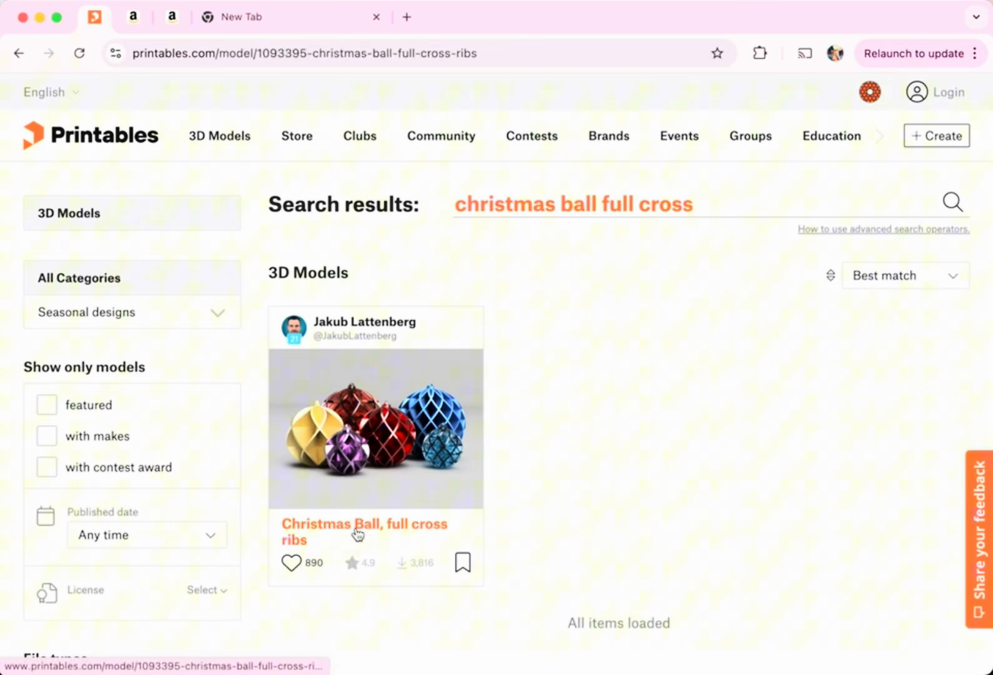
pyautogui.click(364, 531)
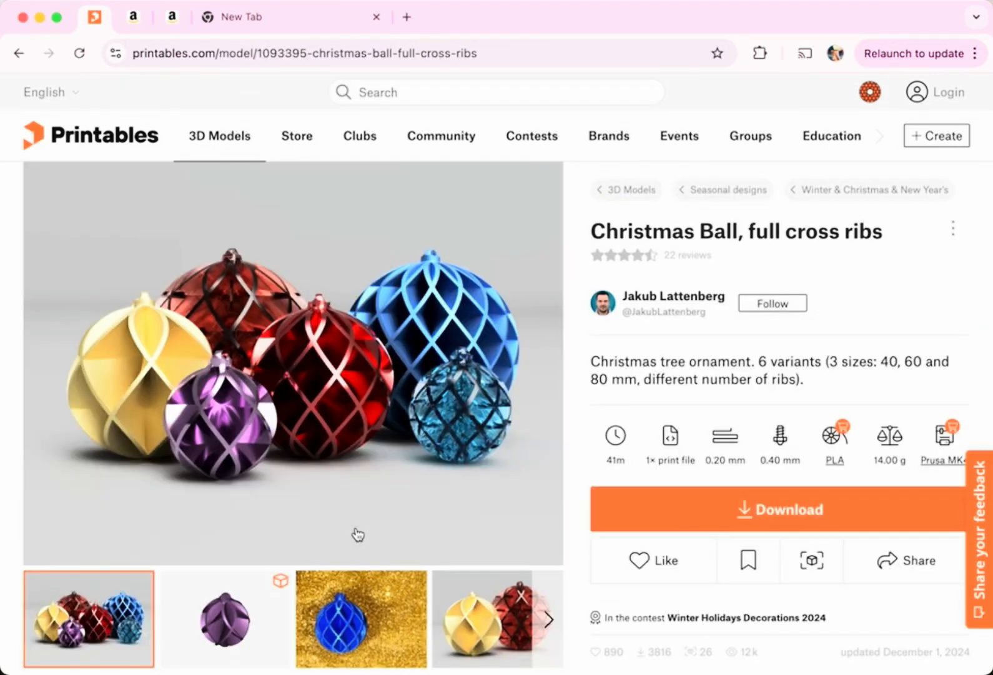
pyautogui.scroll(-3)
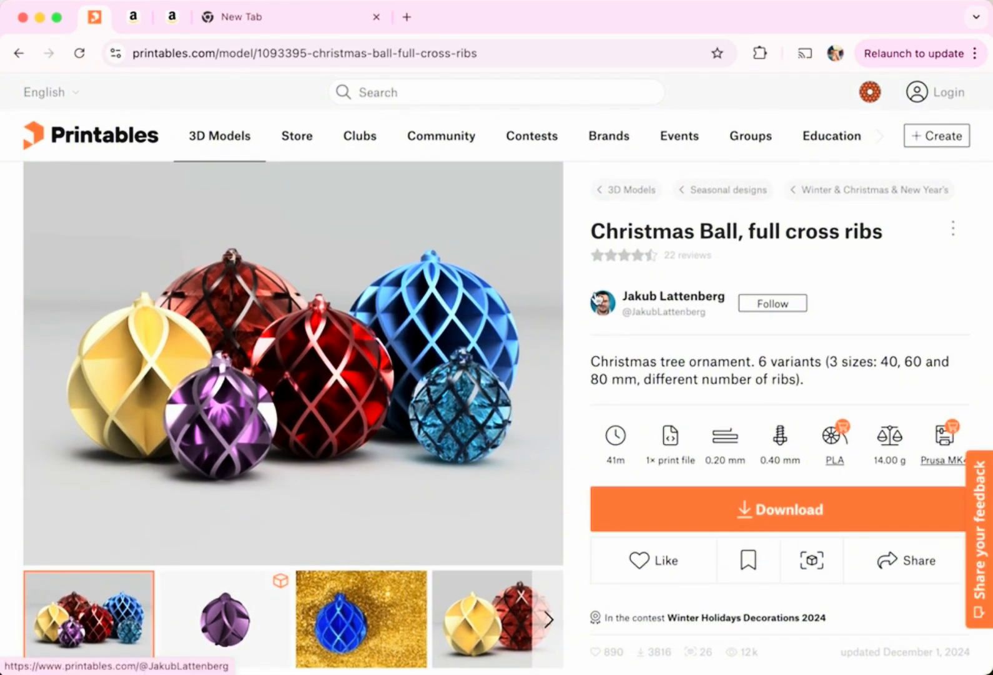
pyautogui.scroll(-3)
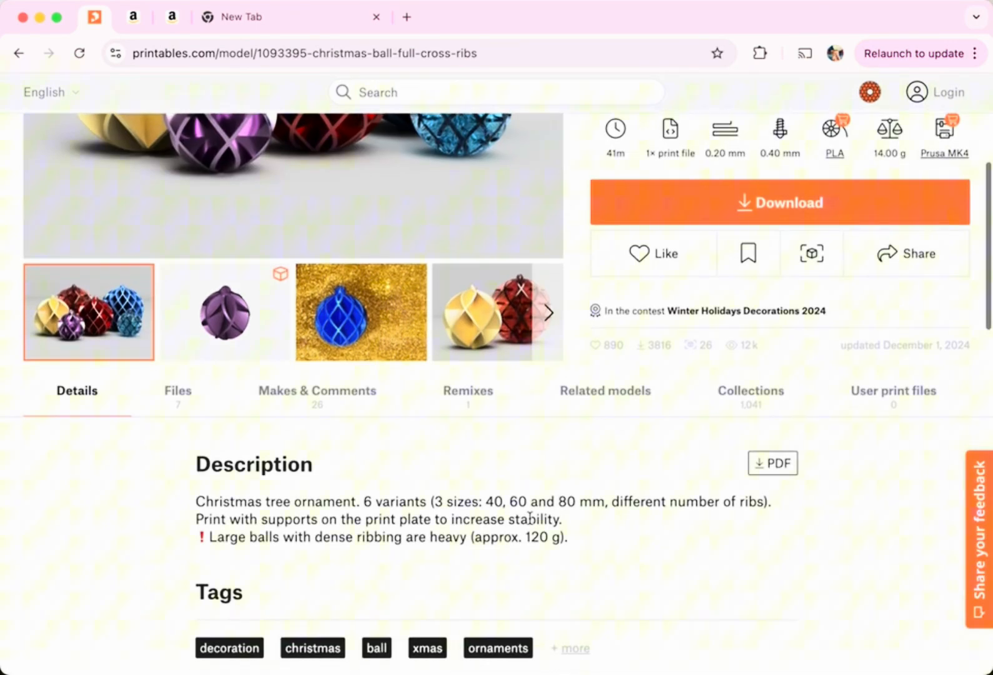
pyautogui.scroll(-3)
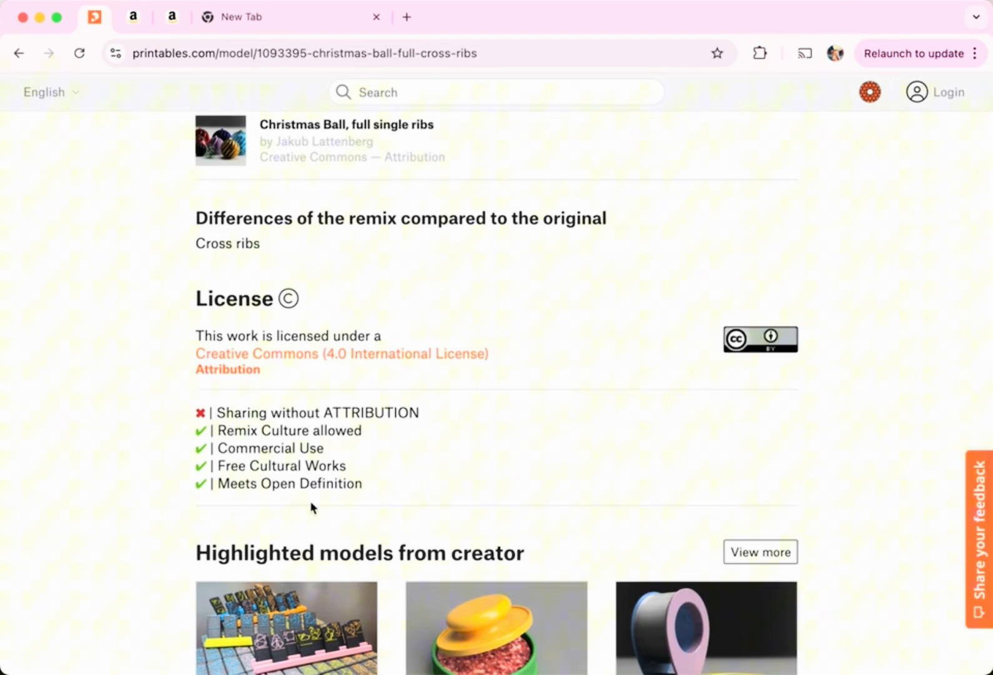
pyautogui.scroll(3)
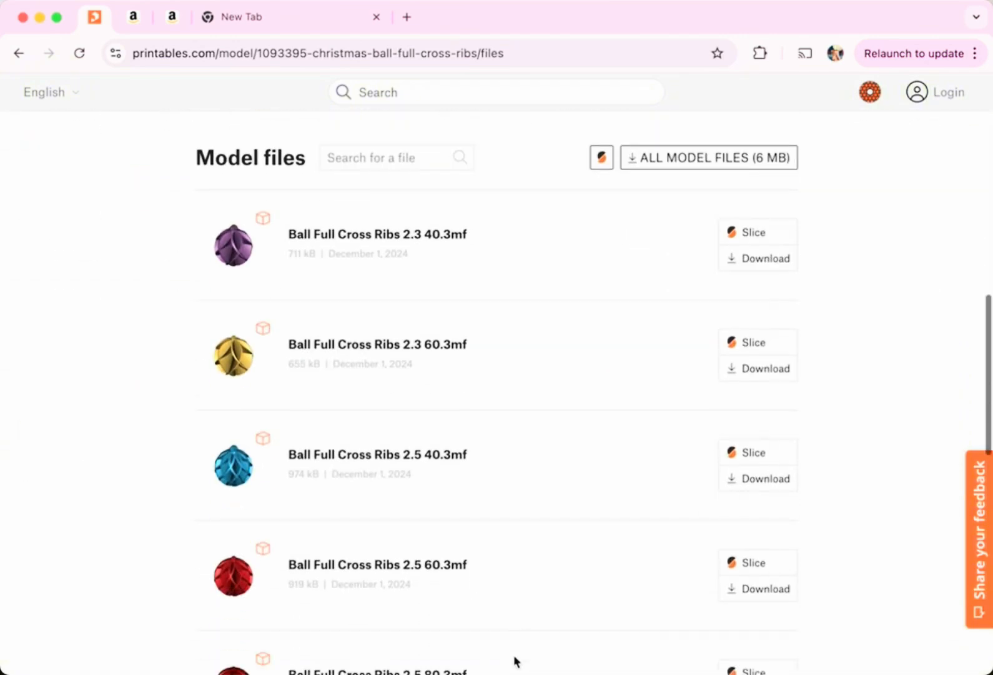
pyautogui.scroll(-3)
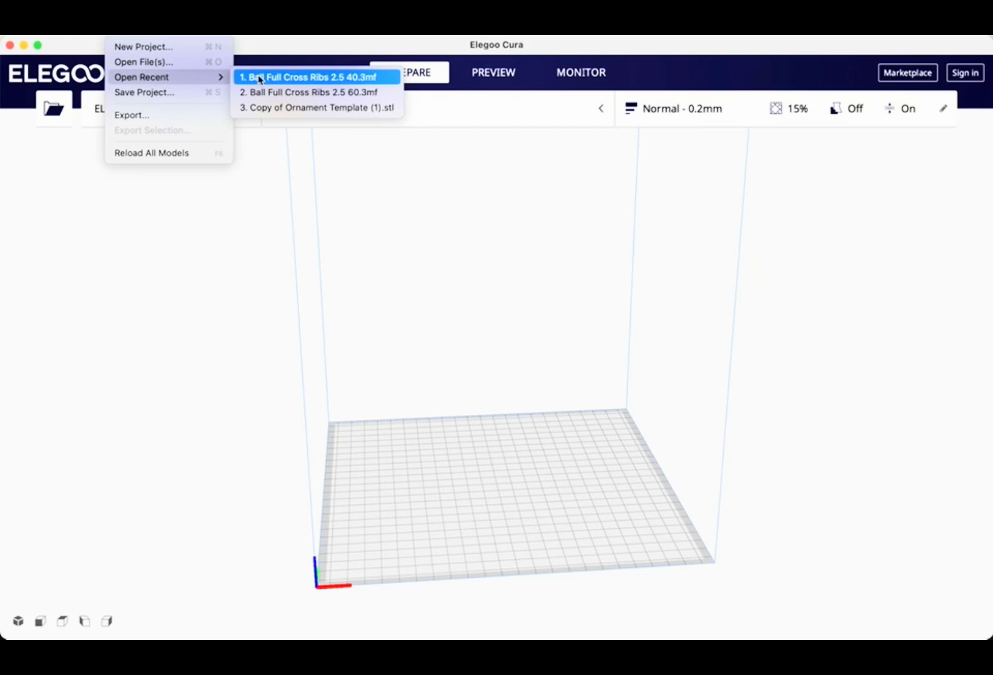
# Load the recent Ball Full Cross Ribs 2.5 40.3mf and arrange it centred on the plate
pyautogui.click(307, 77)
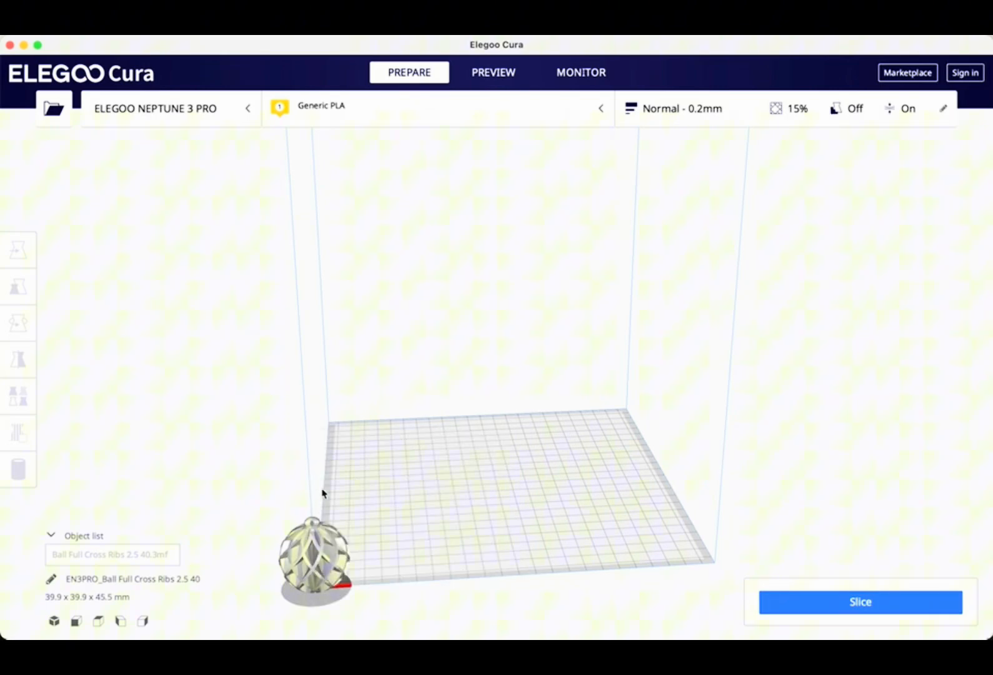
pyautogui.rightClick(323, 494)
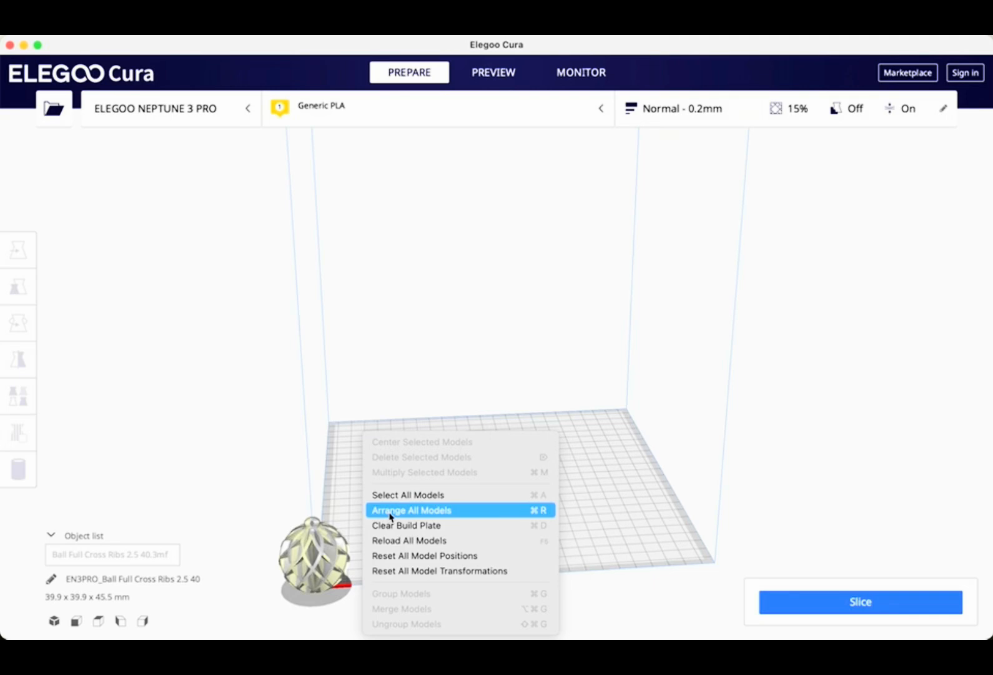
pyautogui.click(411, 510)
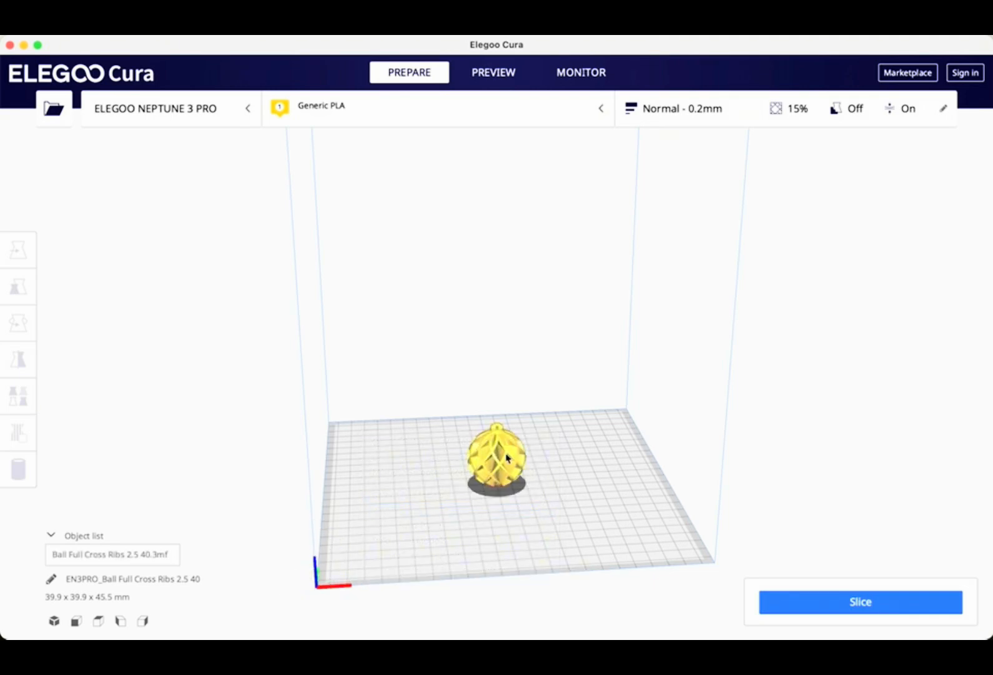
pyautogui.moveTo(759, 396)
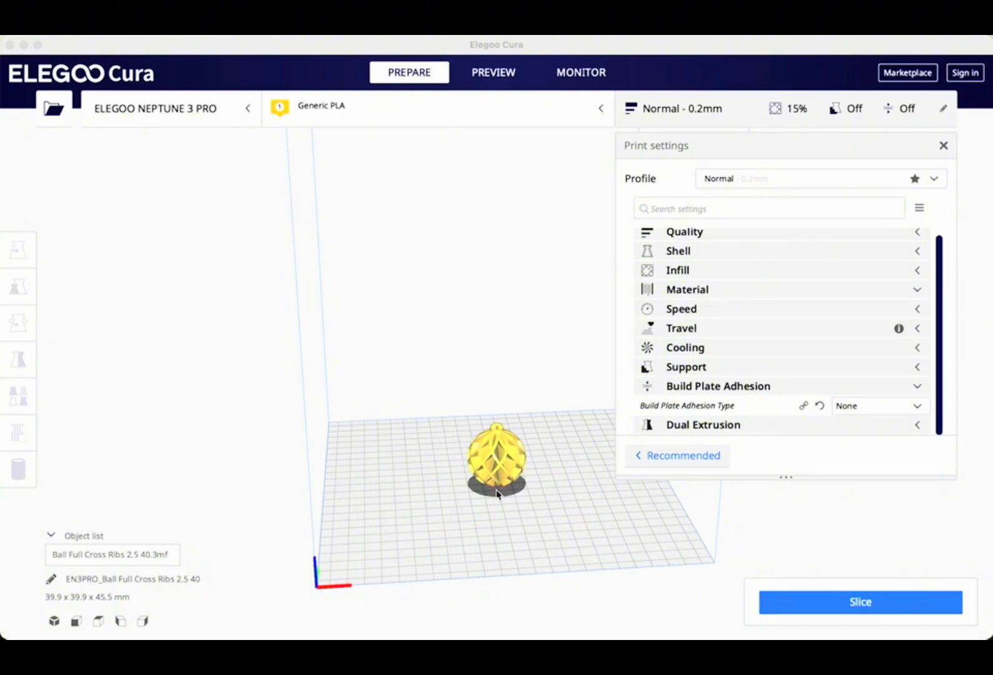
pyautogui.moveTo(500, 494)
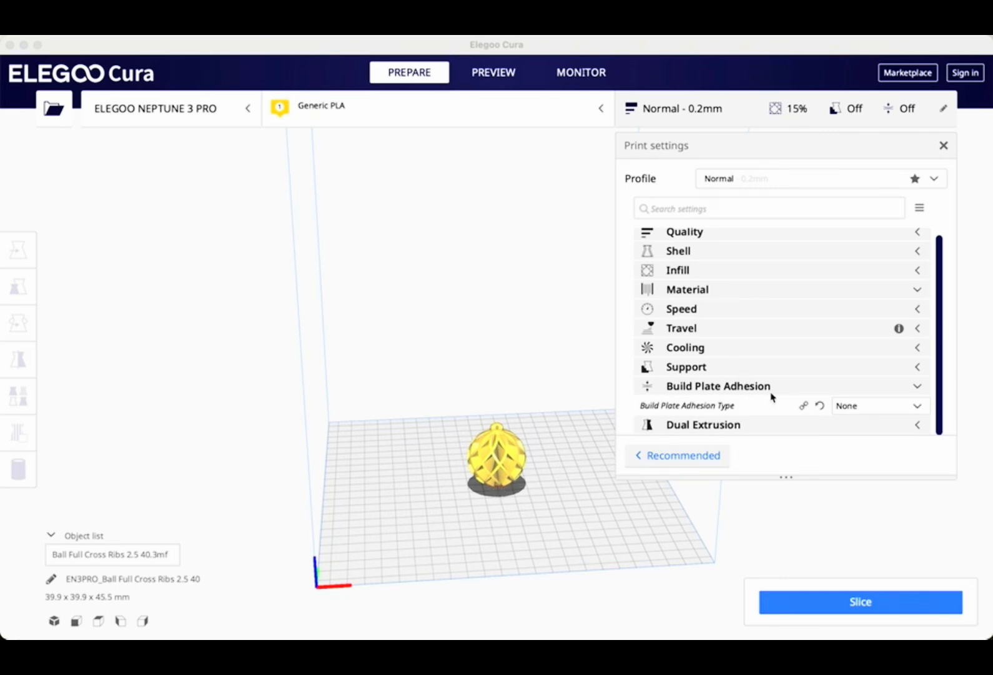
pyautogui.moveTo(830, 435)
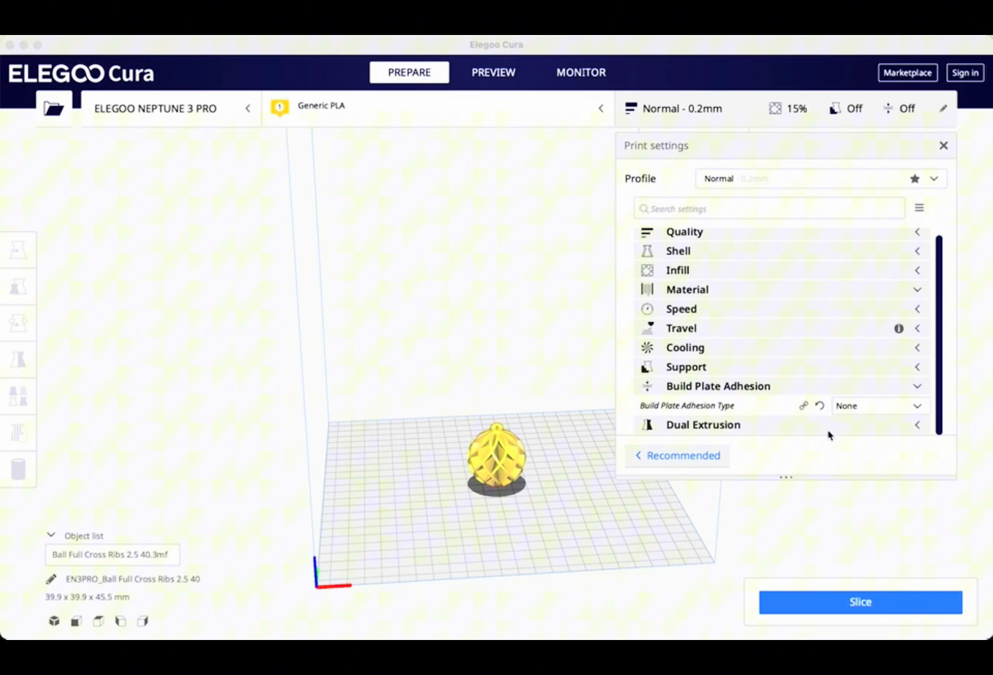
# Set Build Plate Adhesion Type to Raft
pyautogui.click(878, 405)
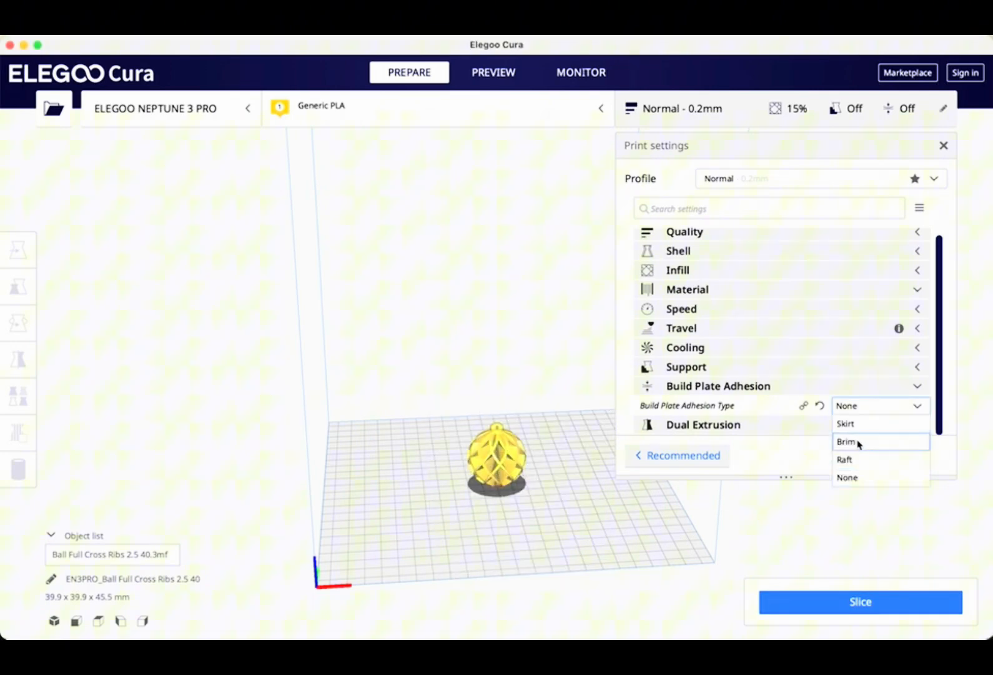
pyautogui.moveTo(851, 460)
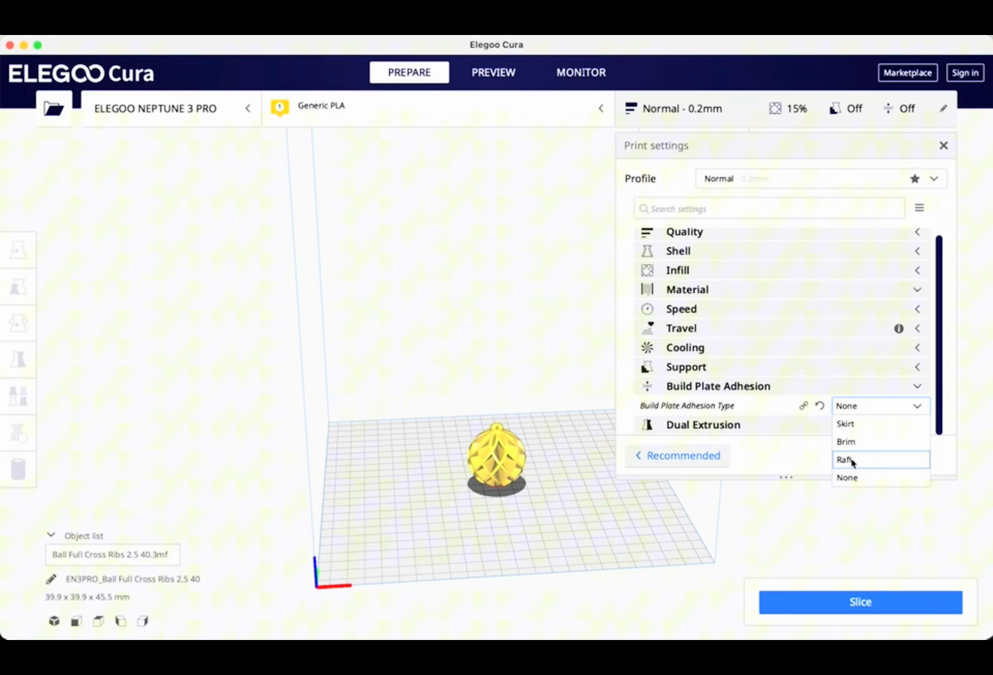
pyautogui.click(846, 442)
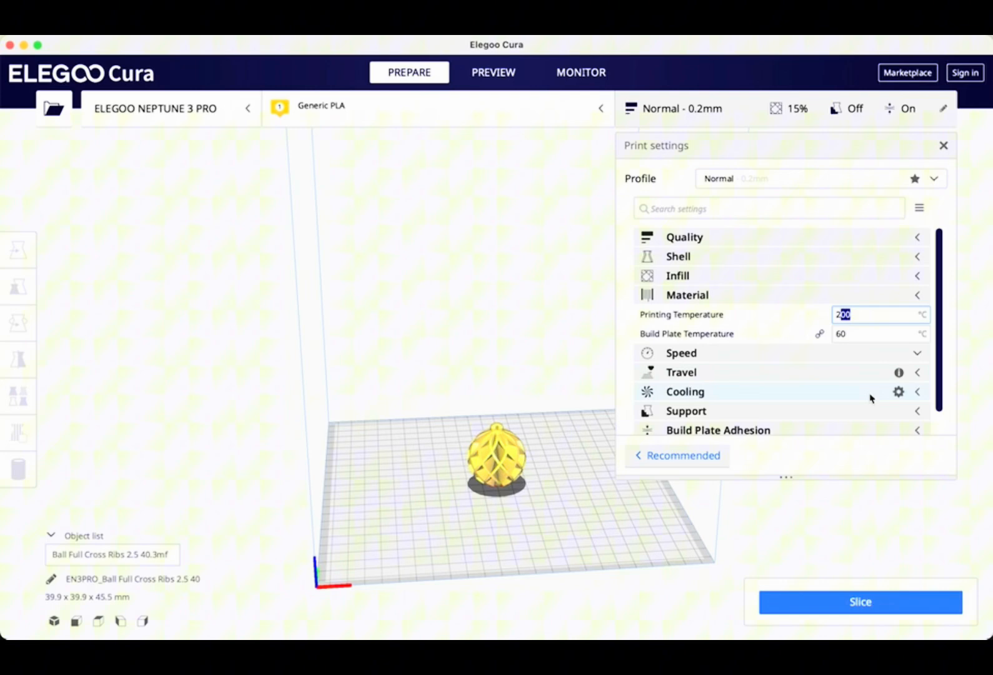
# Set Printing Temperature to 260 °C and slice the ornament
pyautogui.write('26')
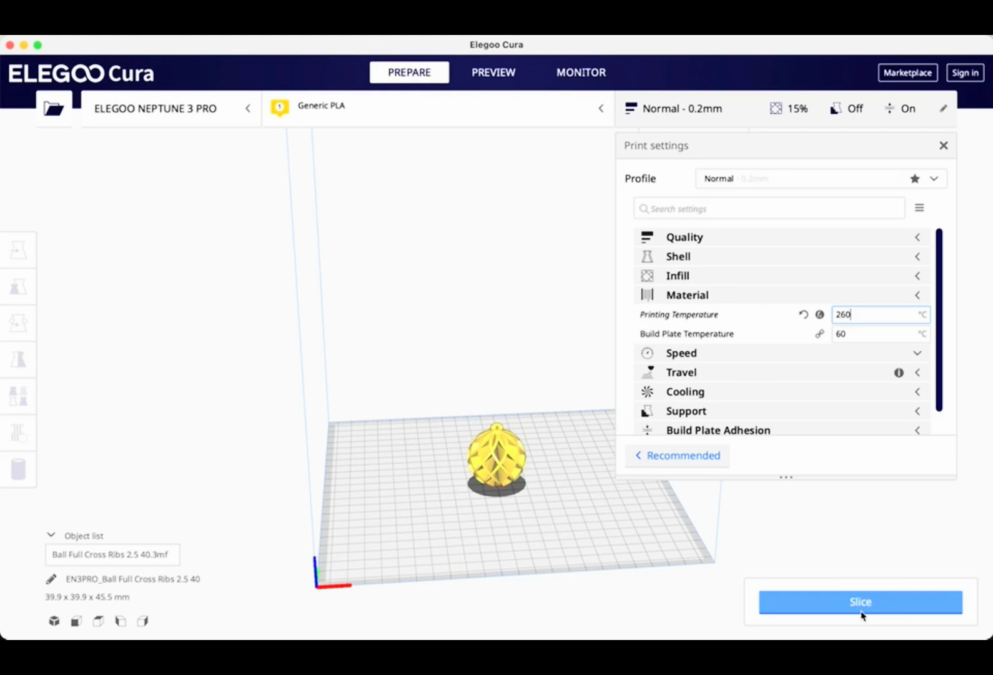
pyautogui.click(860, 601)
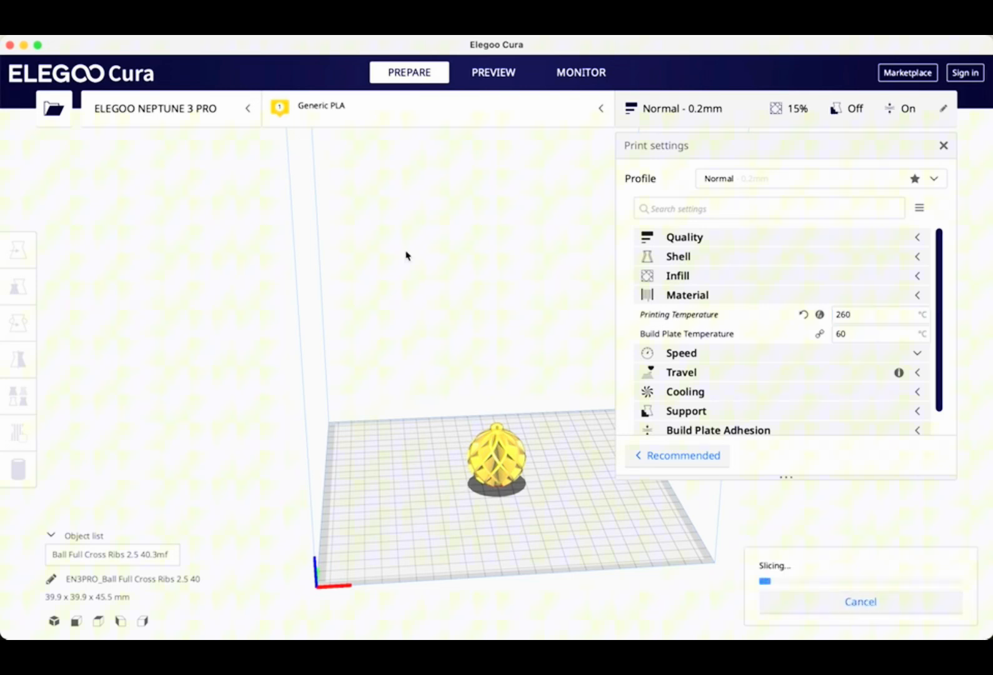